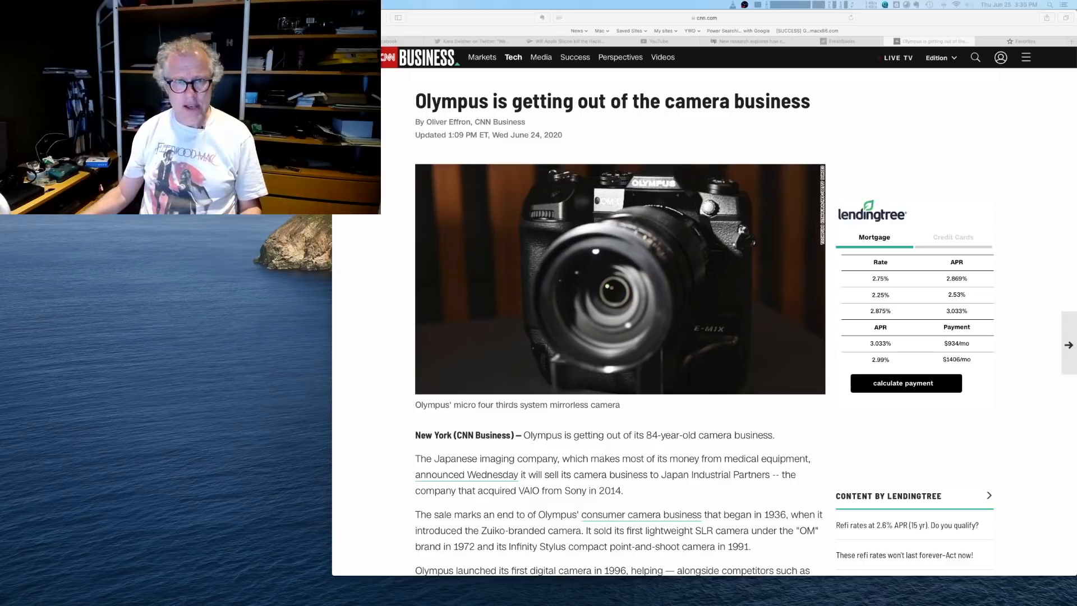
- Scroll the Olympus article past the photo to its opening body paragraphs
{"action": "scroll", "scroll_direction": "down", "scroll_amount": 3}
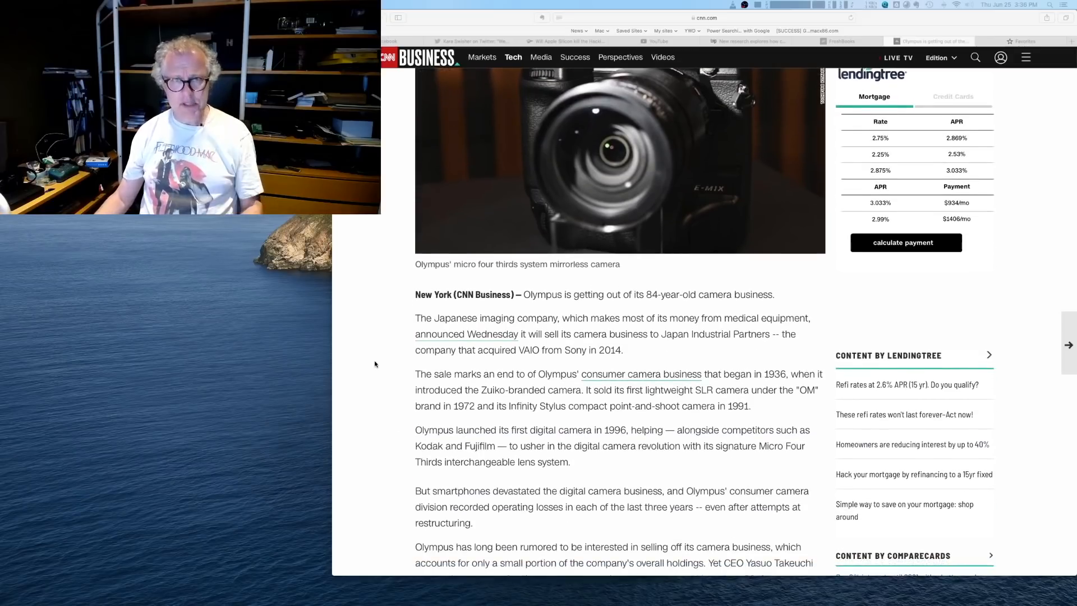
{"action": "scroll", "scroll_direction": "down", "scroll_amount": 3}
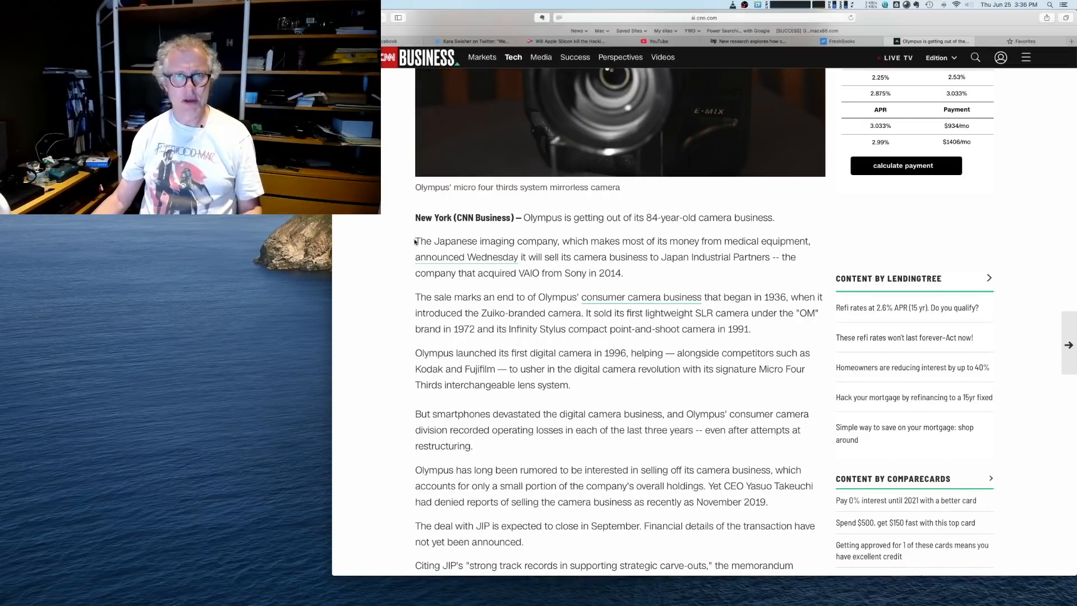
- Highlight 'The Japanese imaging company…' paragraph on the Japan Industrial Partners sale, then scroll further
{"action": "left_click_drag", "start_coordinate": [415, 242], "coordinate": [622, 272]}
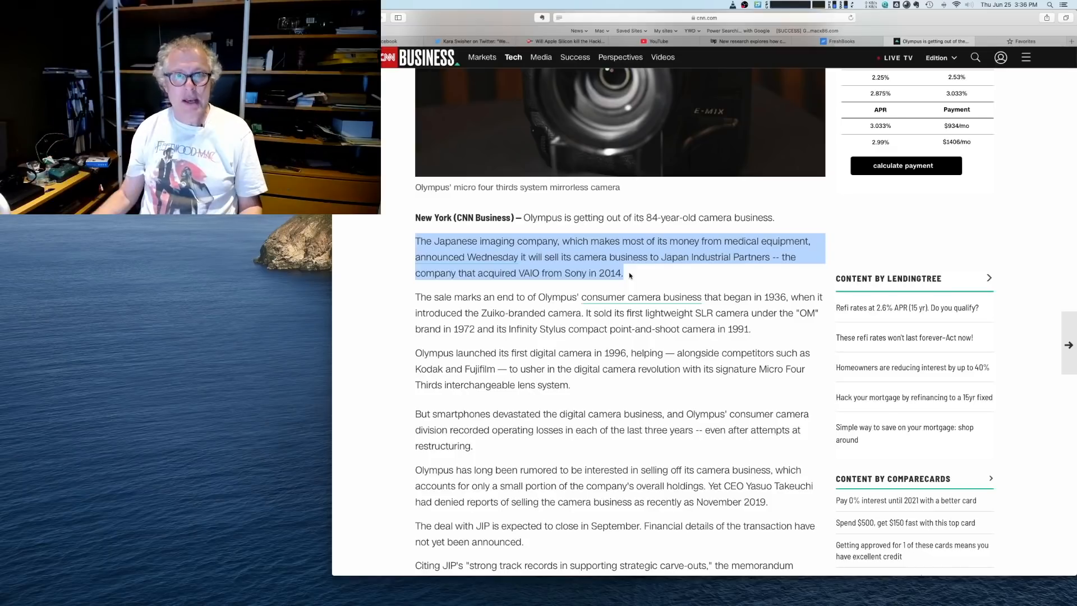
{"action": "scroll", "scroll_direction": "down", "scroll_amount": 3}
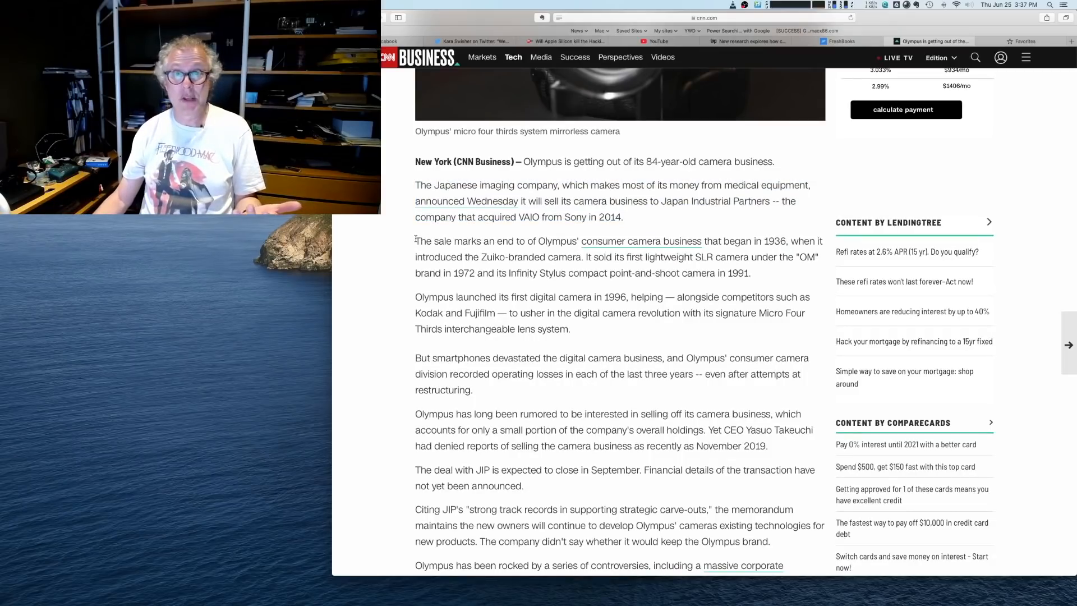
- Highlight 'The sale marks an end…' paragraph about Olympus' camera business begun in 1936
{"action": "left_click_drag", "start_coordinate": [415, 242], "coordinate": [752, 272]}
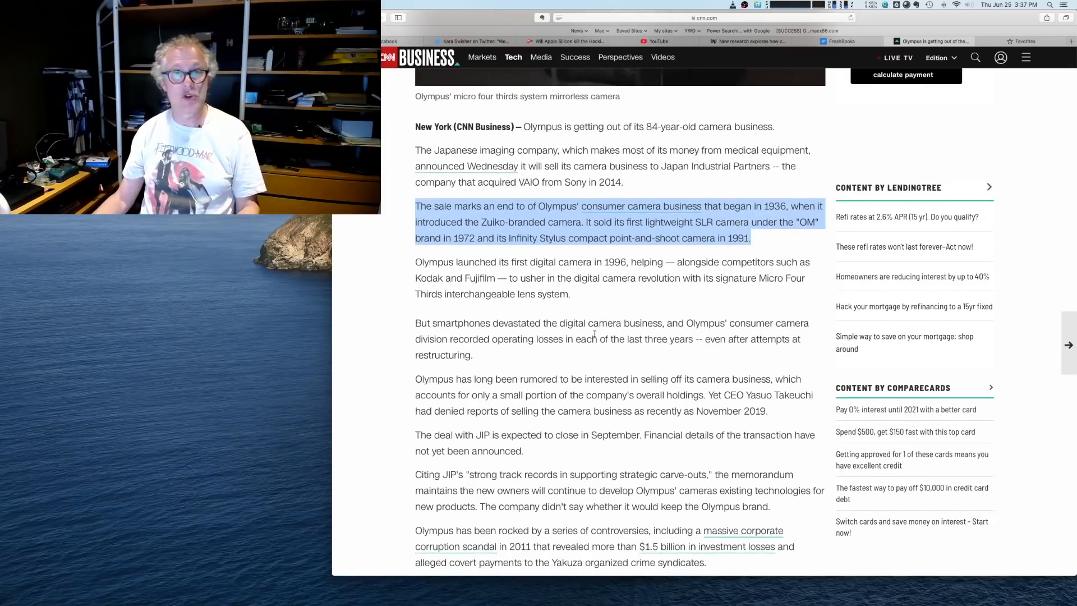
- Scroll to the 1996 first-digital-camera paragraph and clear its highlight
{"action": "scroll", "scroll_direction": "down", "scroll_amount": 3}
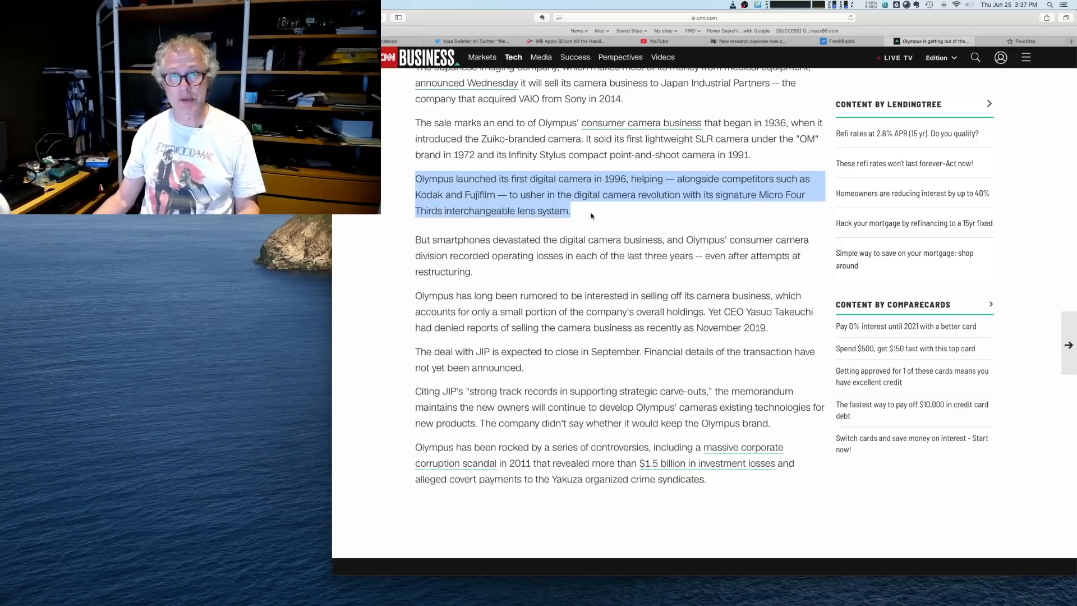
{"action": "left_click", "coordinate": [578, 212]}
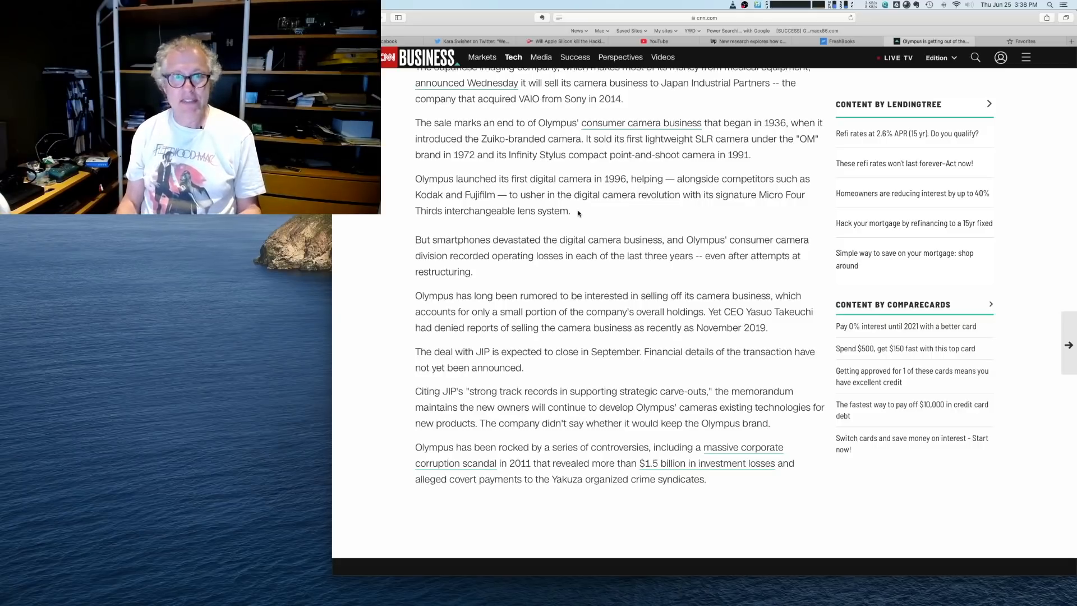
- Highlight the 'But smartphones devastated…' paragraph, then scroll on and clear the rumoured-sale highlight
{"action": "scroll", "scroll_direction": "down", "scroll_amount": 3}
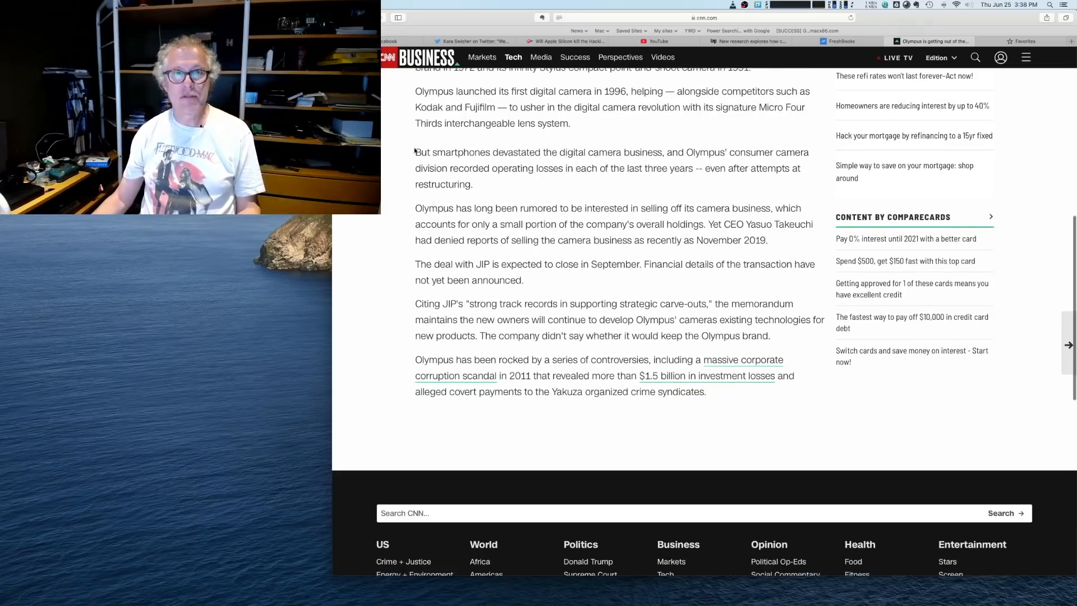
{"action": "left_click_drag", "start_coordinate": [415, 152], "coordinate": [687, 168]}
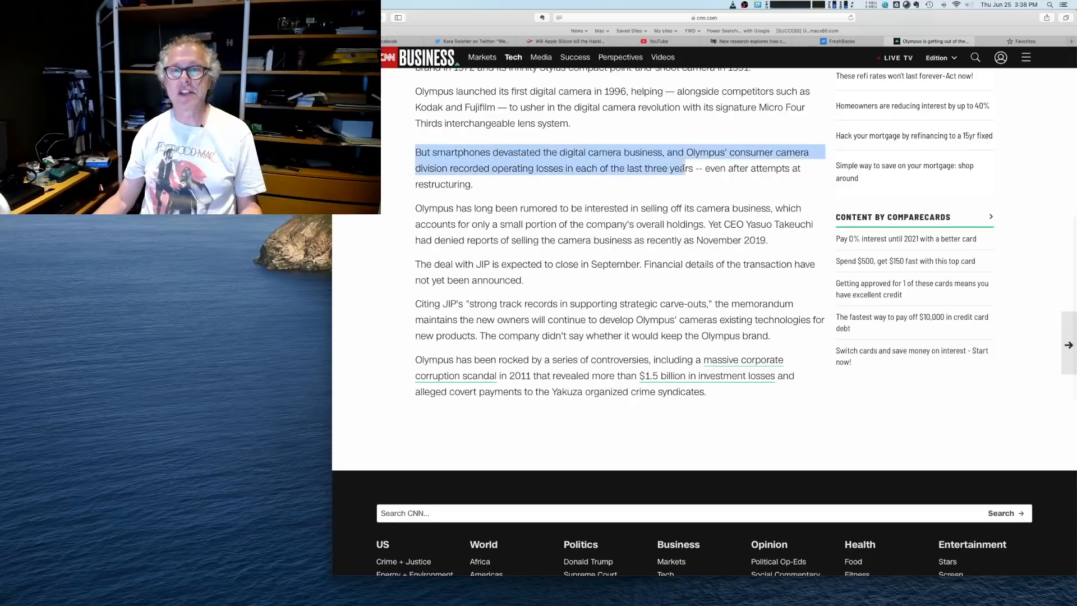
{"action": "left_click_drag", "start_coordinate": [687, 168], "coordinate": [472, 184]}
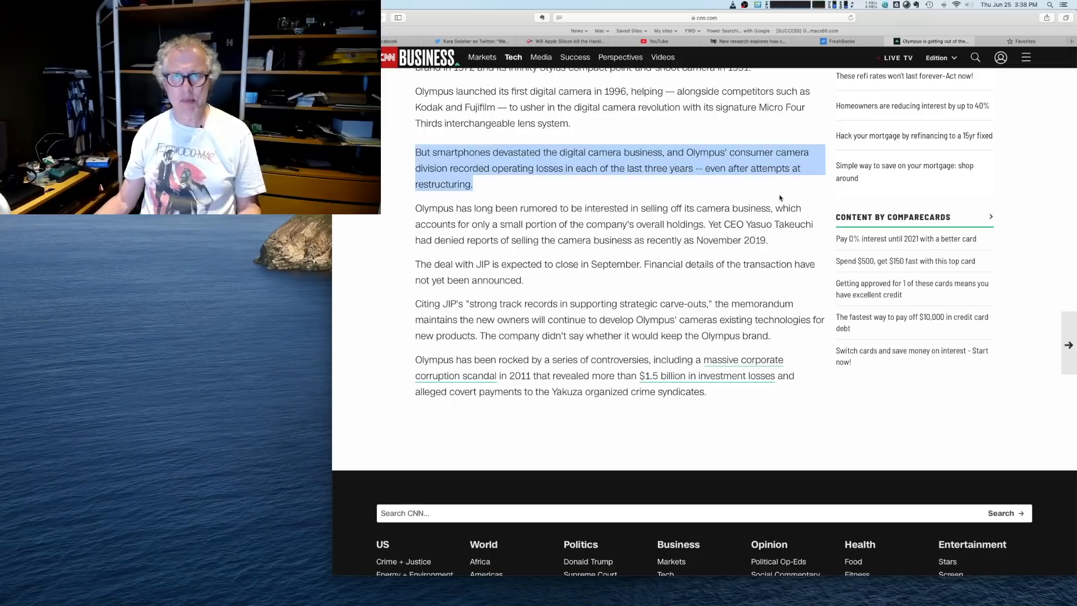
{"action": "mouse_move", "coordinate": [608, 187]}
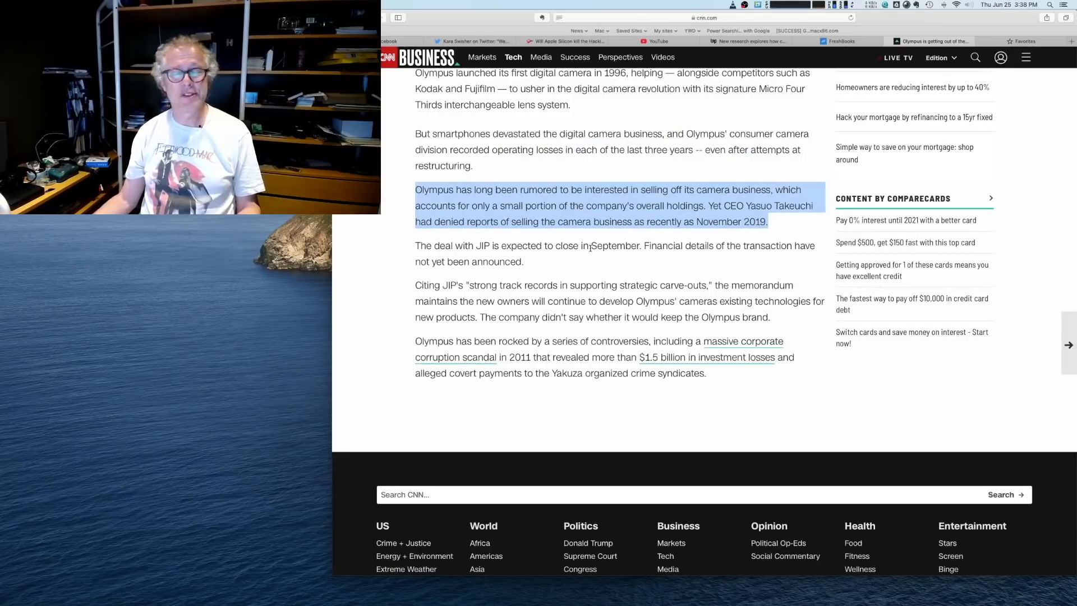
{"action": "scroll", "scroll_direction": "down", "scroll_amount": 3}
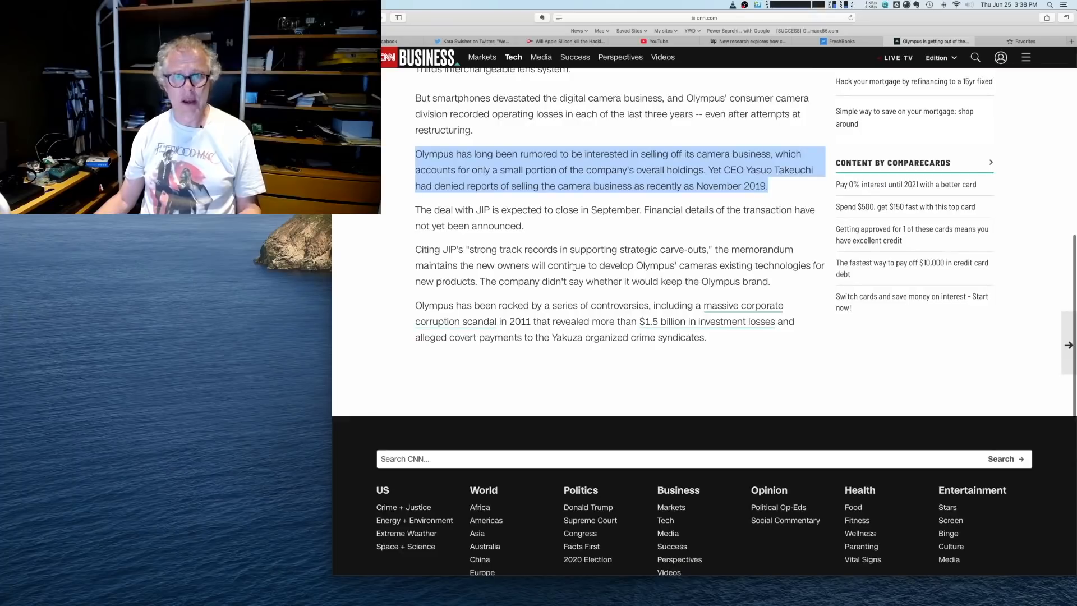
{"action": "left_click", "coordinate": [416, 305]}
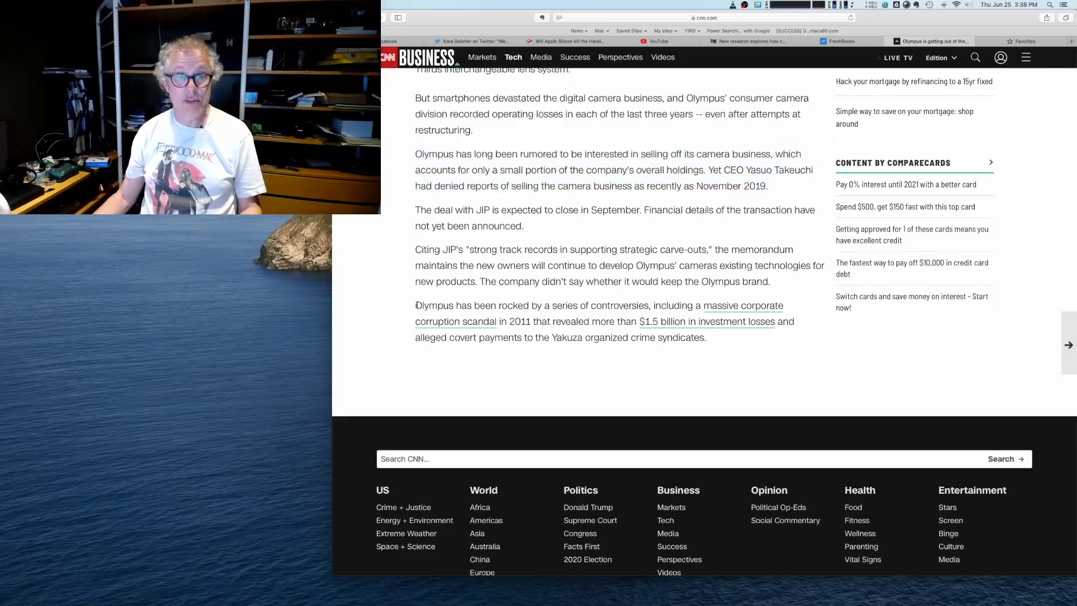
{"action": "left_click_drag", "start_coordinate": [415, 305], "coordinate": [706, 337]}
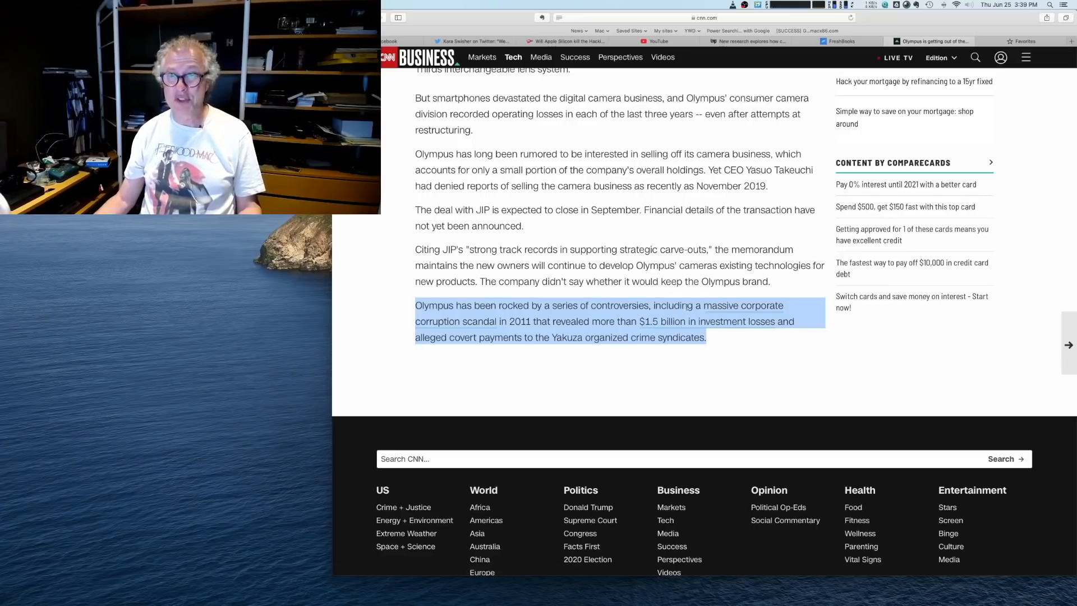
{"action": "mouse_move", "coordinate": [632, 263]}
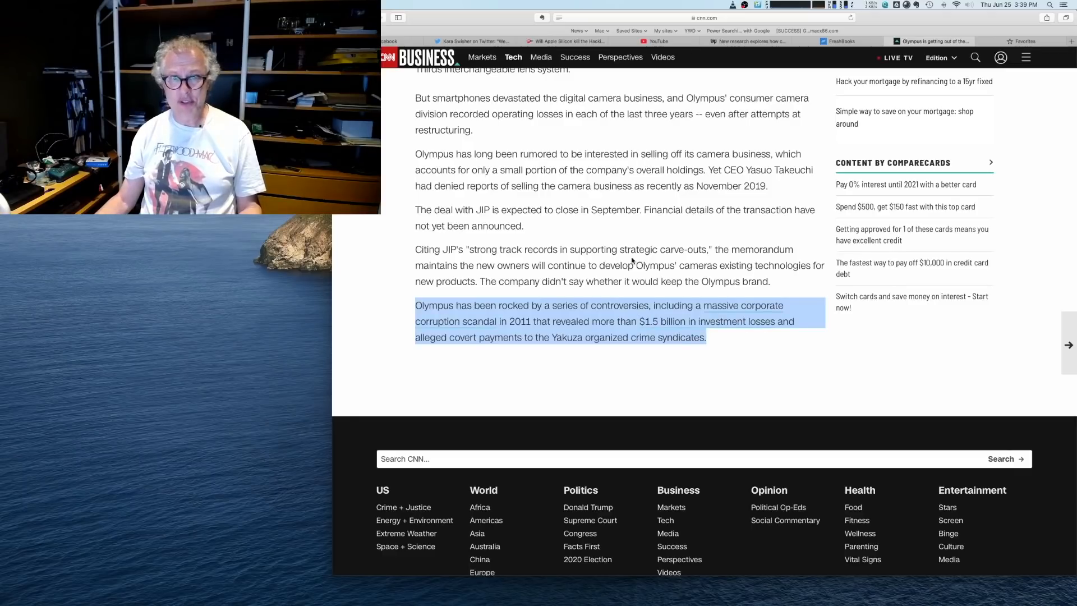
{"action": "mouse_move", "coordinate": [633, 322]}
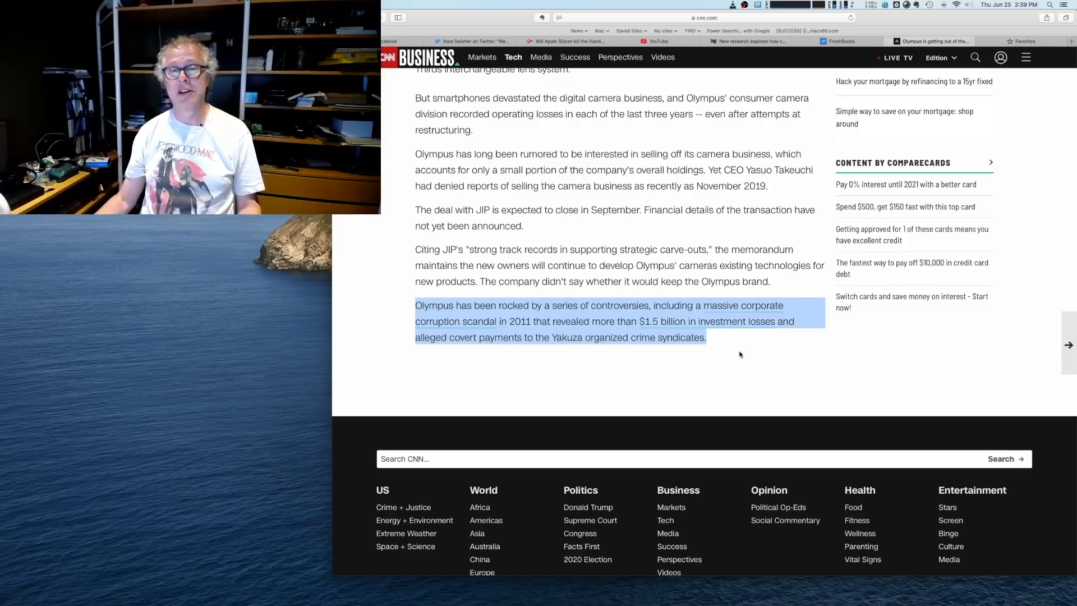
{"action": "left_click", "coordinate": [718, 342]}
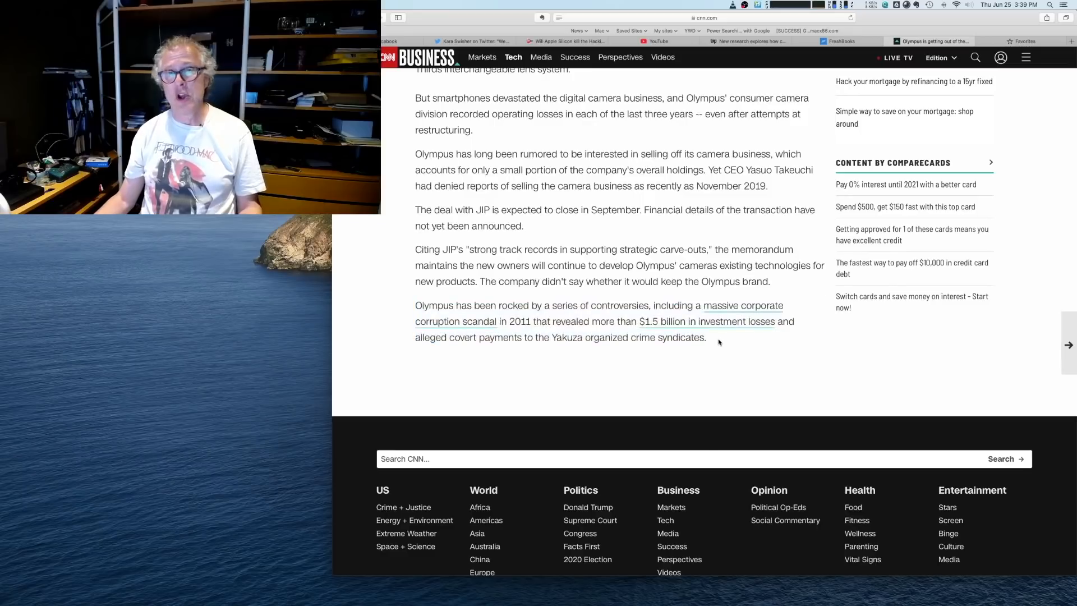